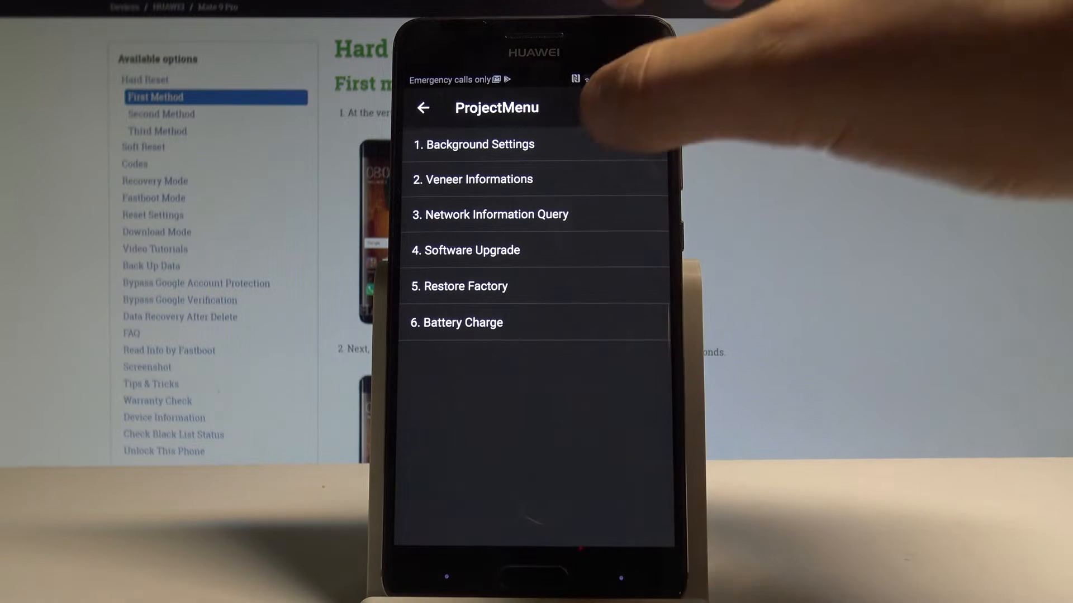
- Check the USB port setting under Background Settings, leaving it on Hisuite Mode
left_click(479, 144)
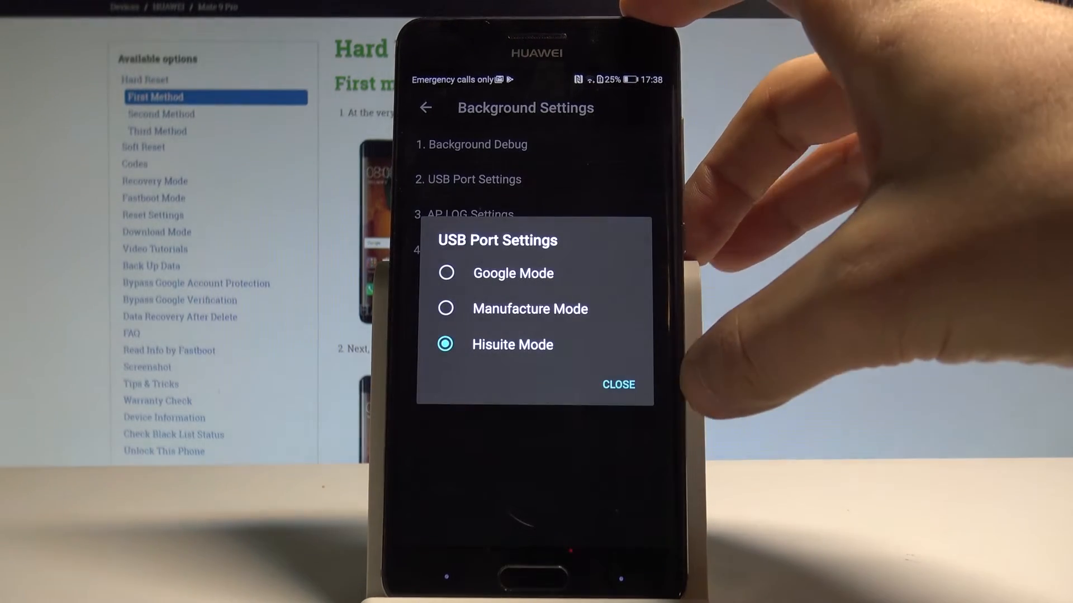
left_click(617, 384)
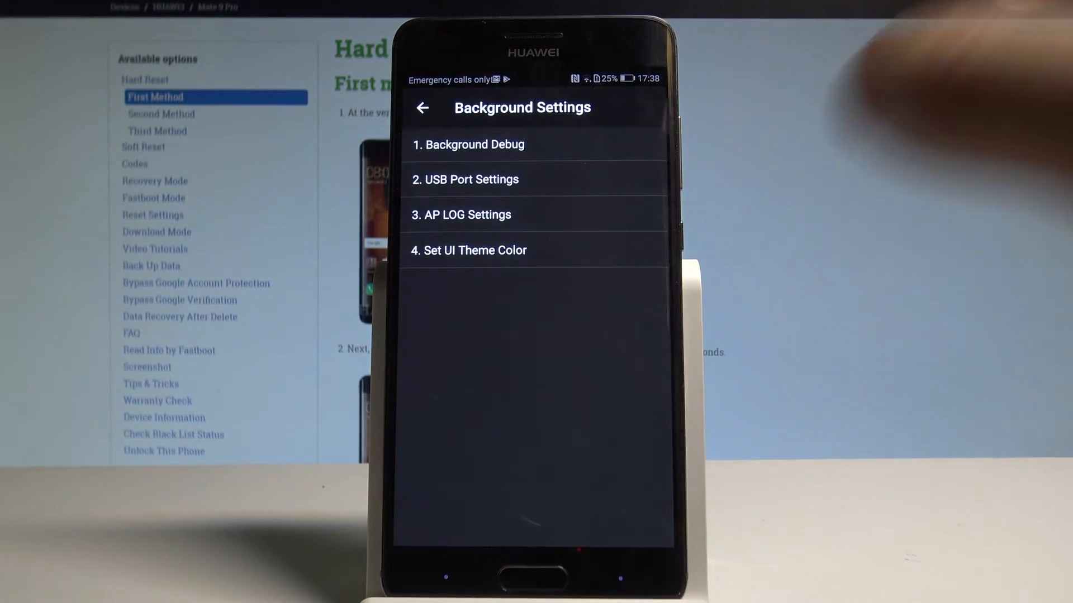
- View Version Info and Other Info under Veneer Informations, then return to the main ProjectMenu list
left_click(424, 107)
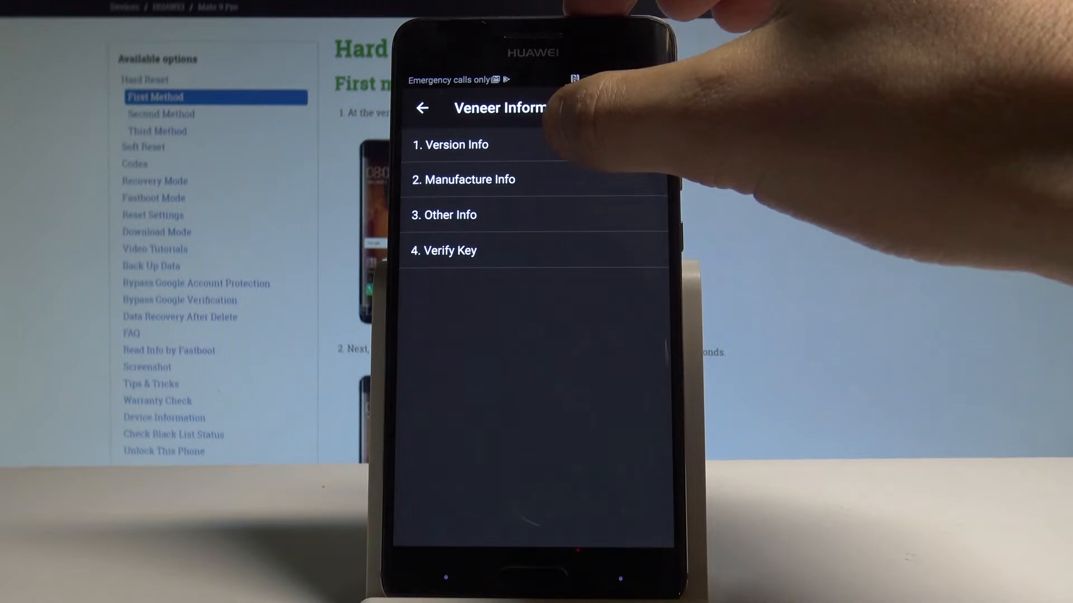
left_click(450, 144)
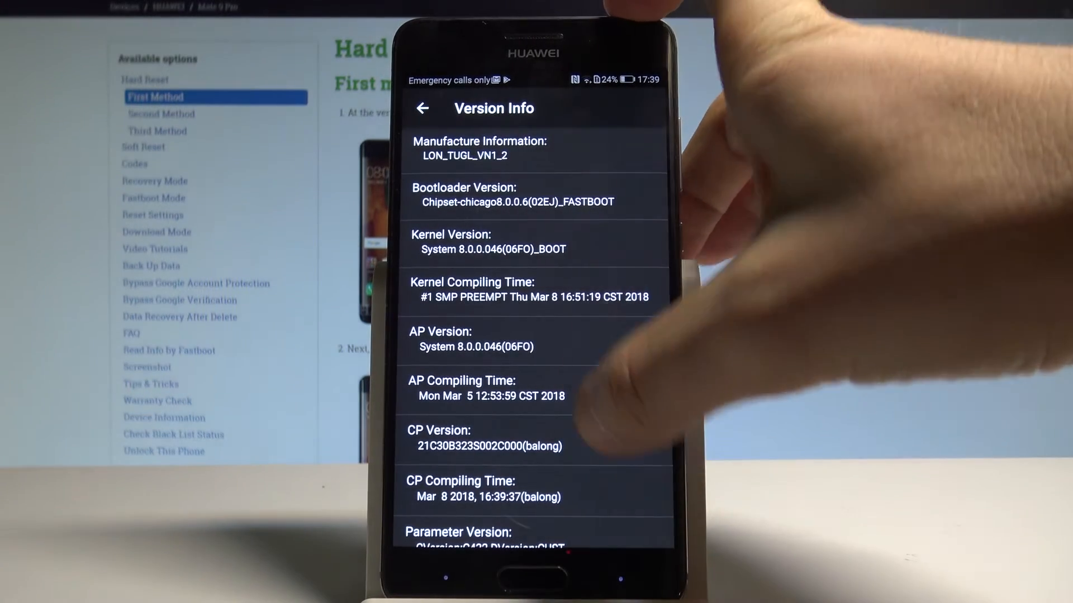
left_click(422, 108)
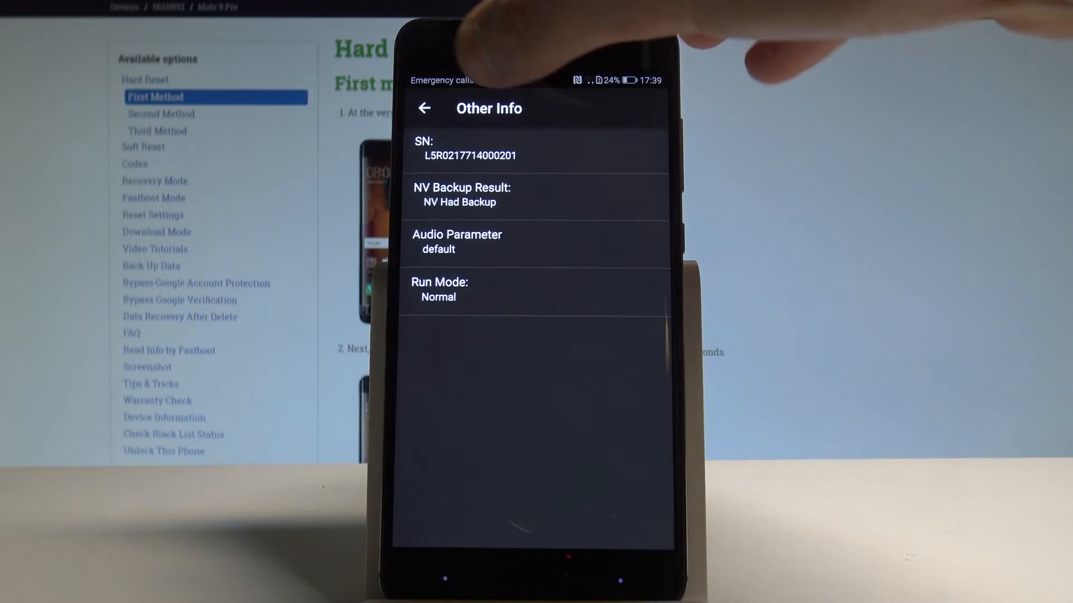
left_click(425, 108)
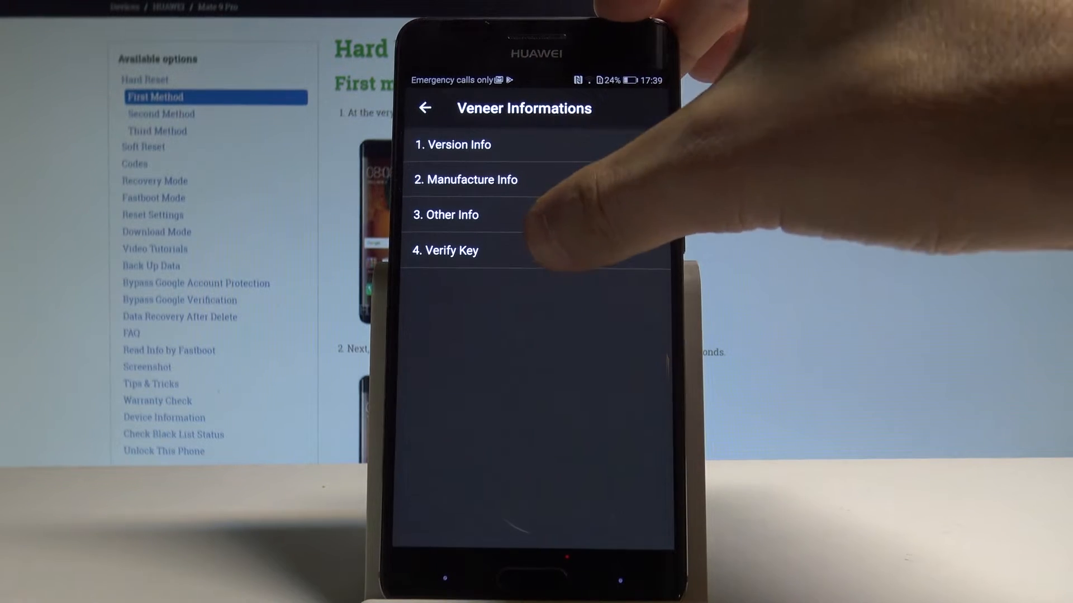
left_click(425, 107)
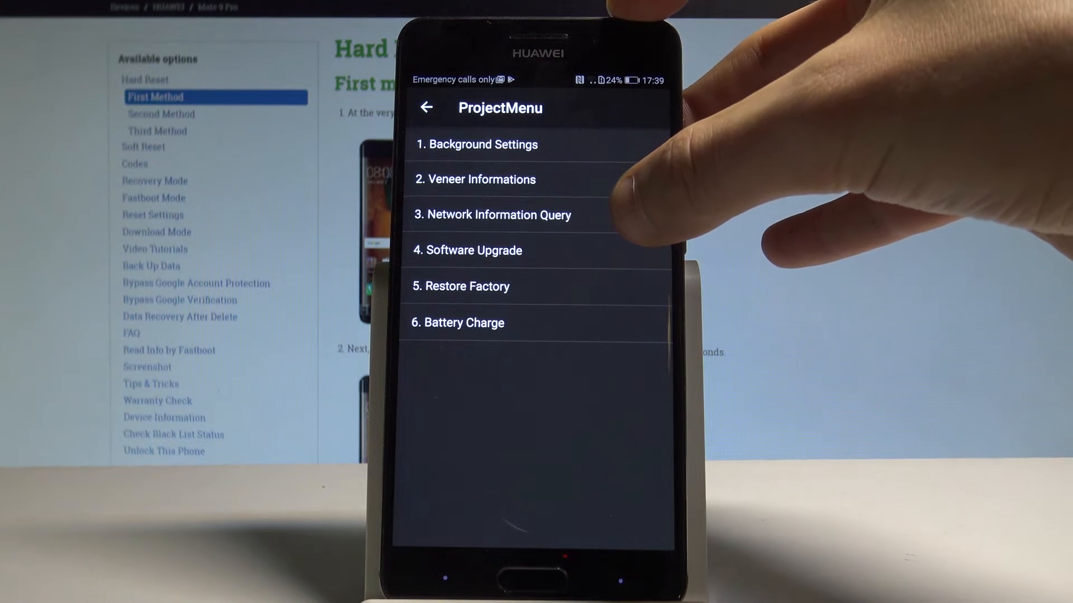
- View Battery Charge status showing level 24 and temperature 34.0° C, then leave the screen
left_click(500, 215)
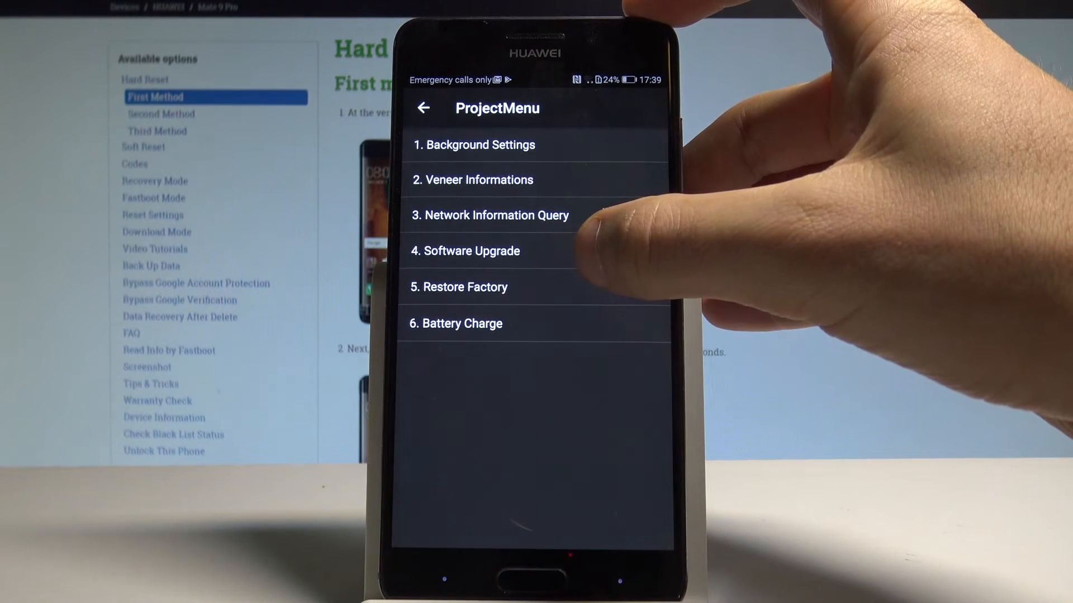
left_click(472, 251)
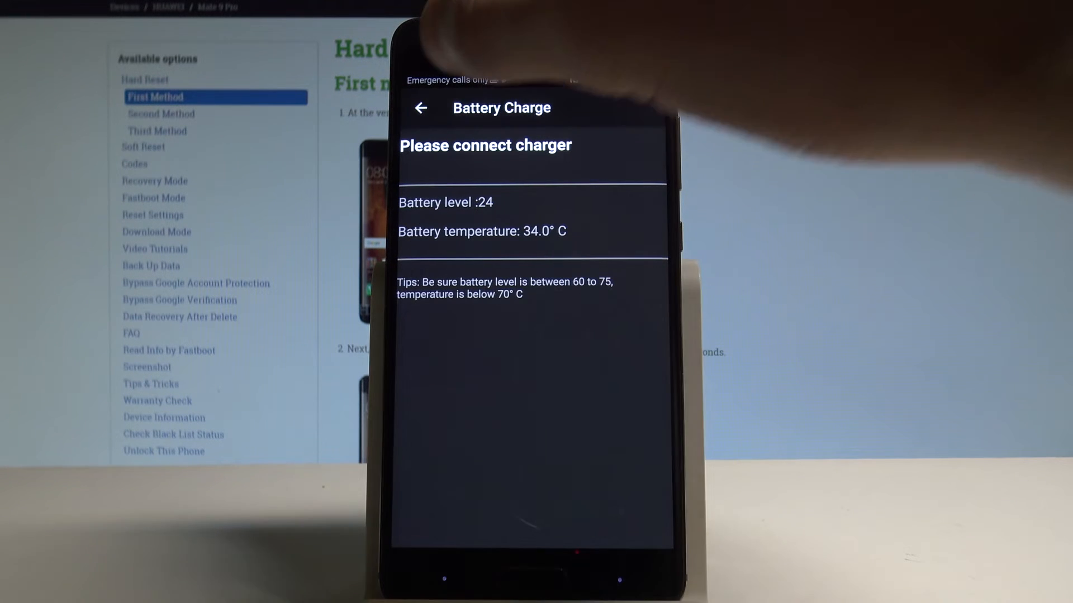
left_click(420, 108)
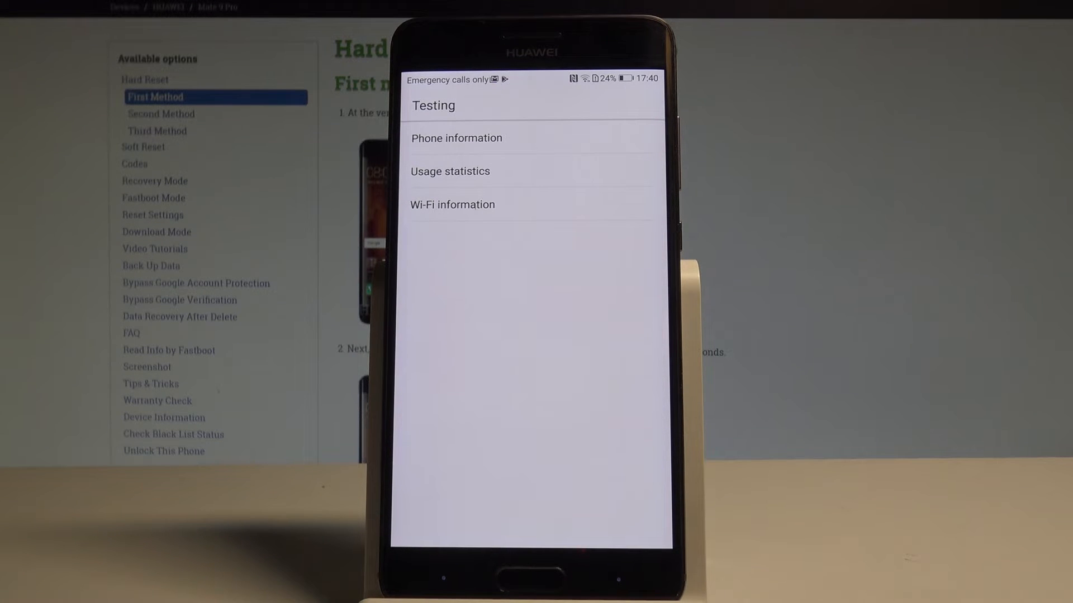
- View the Phone information page with network, signal and ping test details
left_click(456, 137)
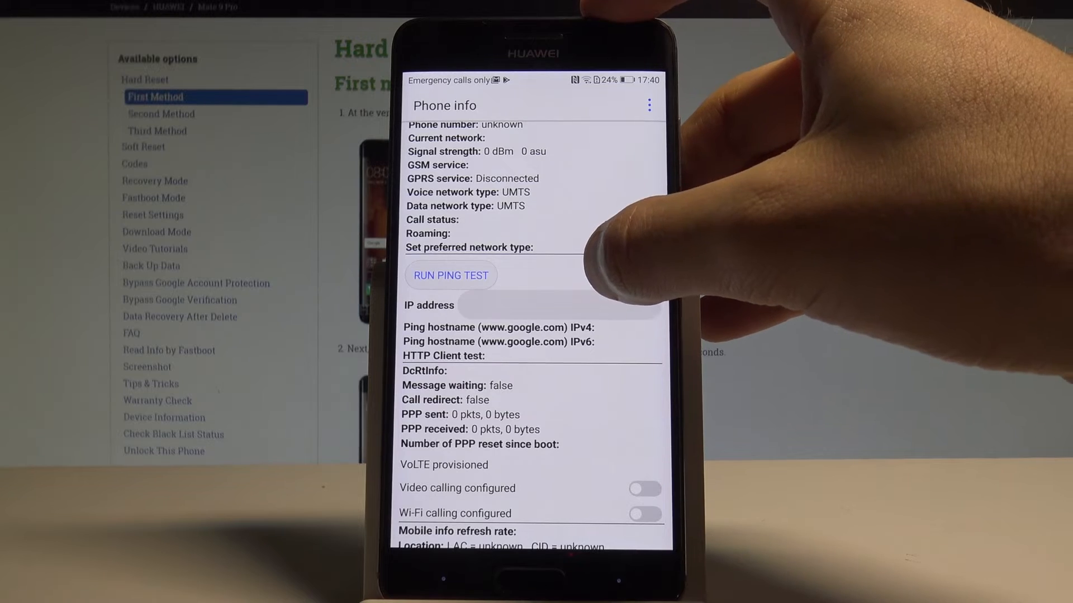
scroll("down", 3)
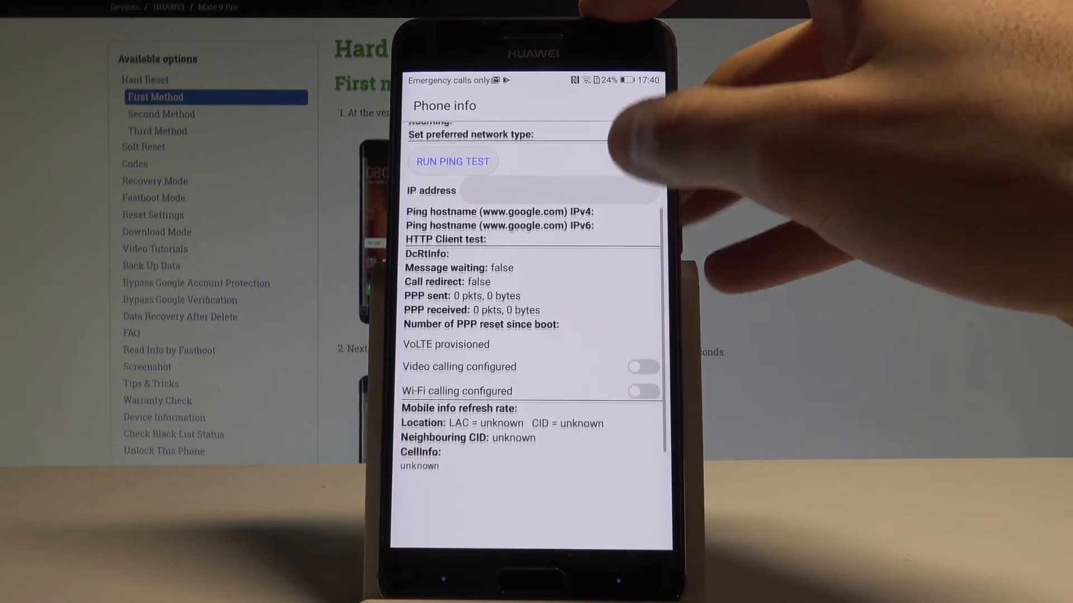
left_click(647, 103)
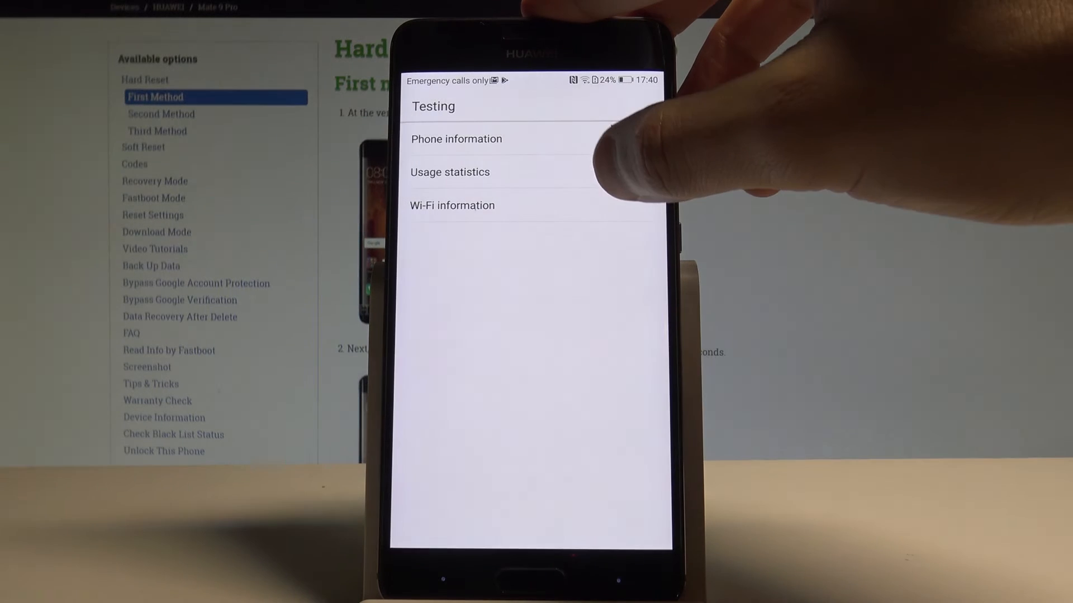
- View the Wi-Fi information page showing Wi-Fi and network state details
left_click(449, 172)
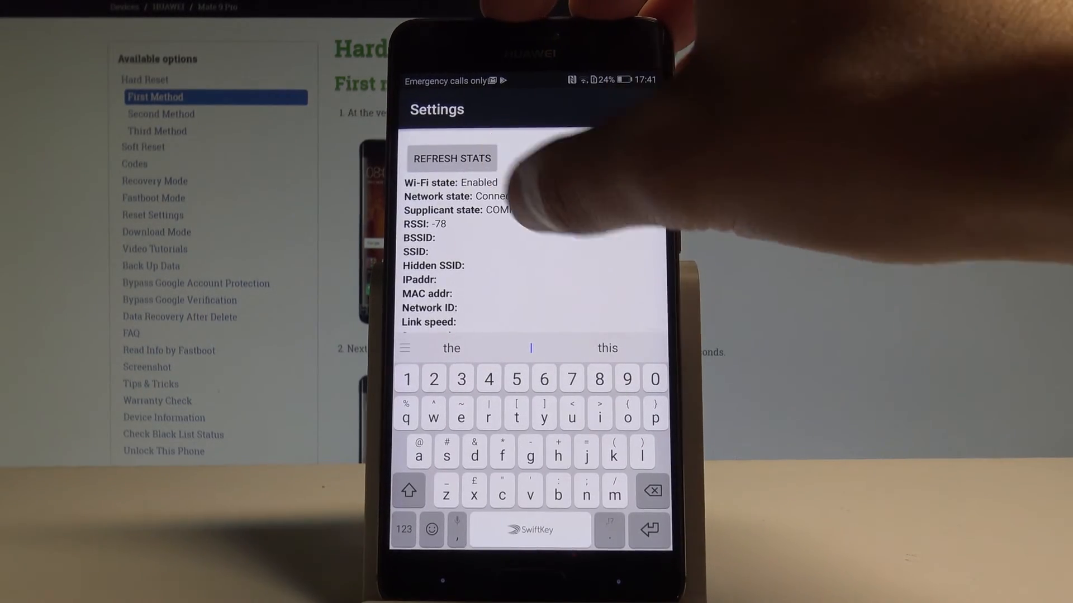
scroll("down", 3)
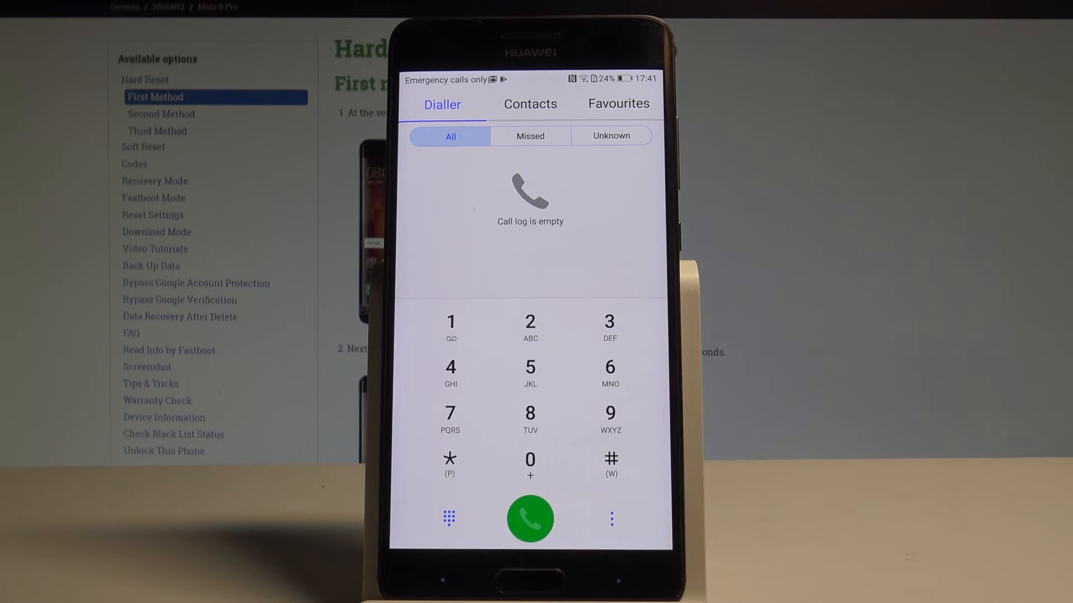
- Enter an asterisk on the dialer keypad to begin the next secret code
left_click(450, 464)
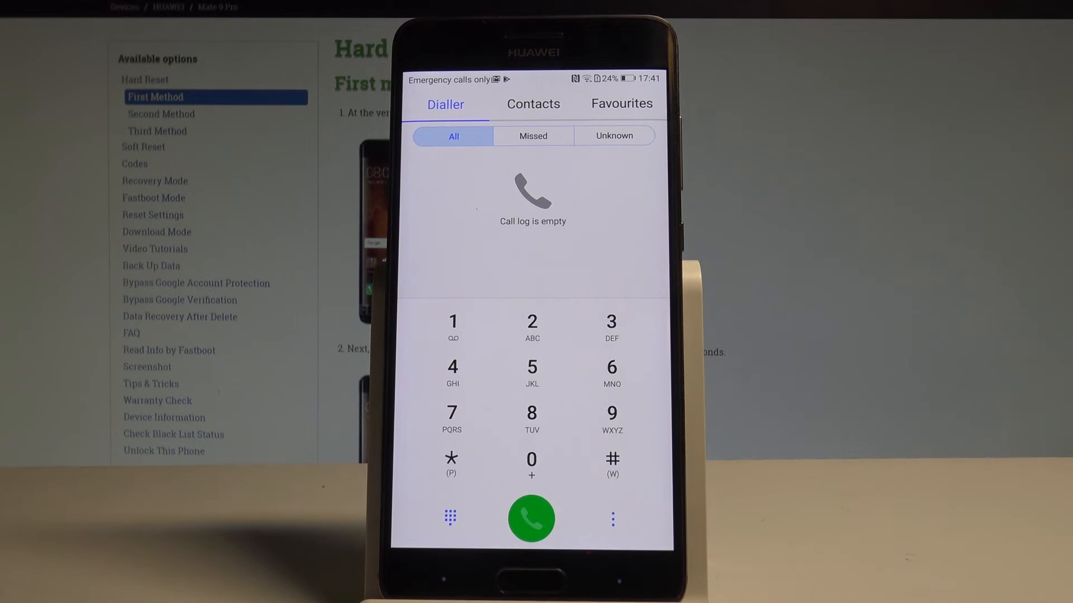
left_click(450, 465)
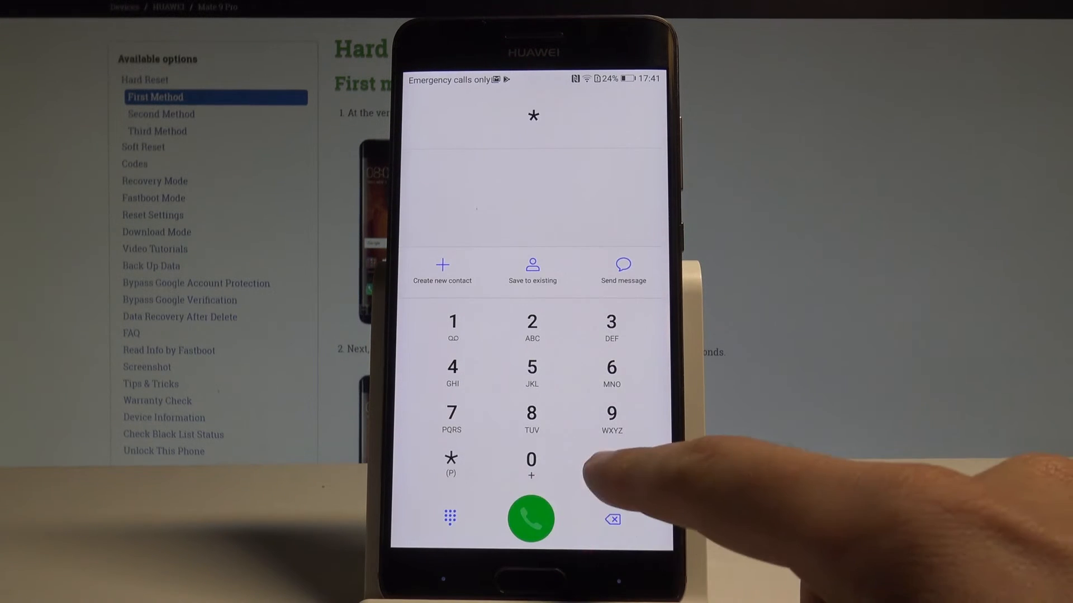